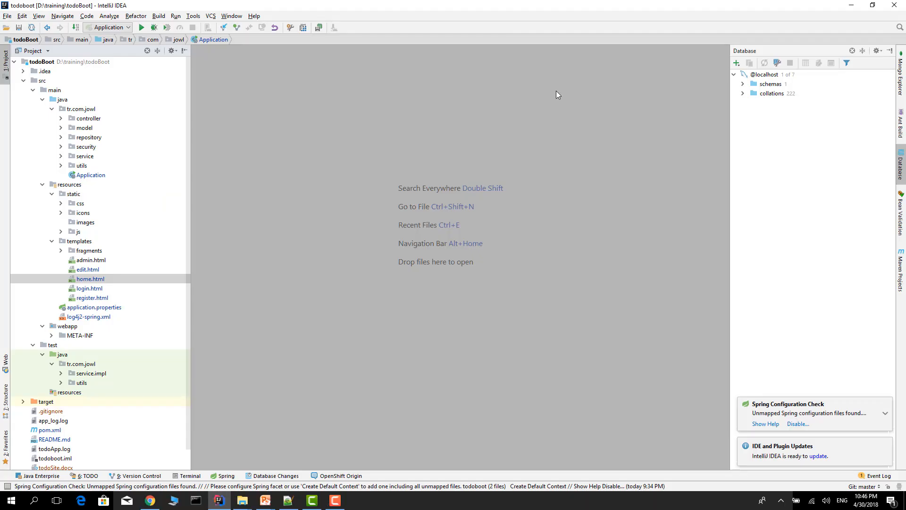
{"action": "mouse_move", "coordinate": [189, 201]}
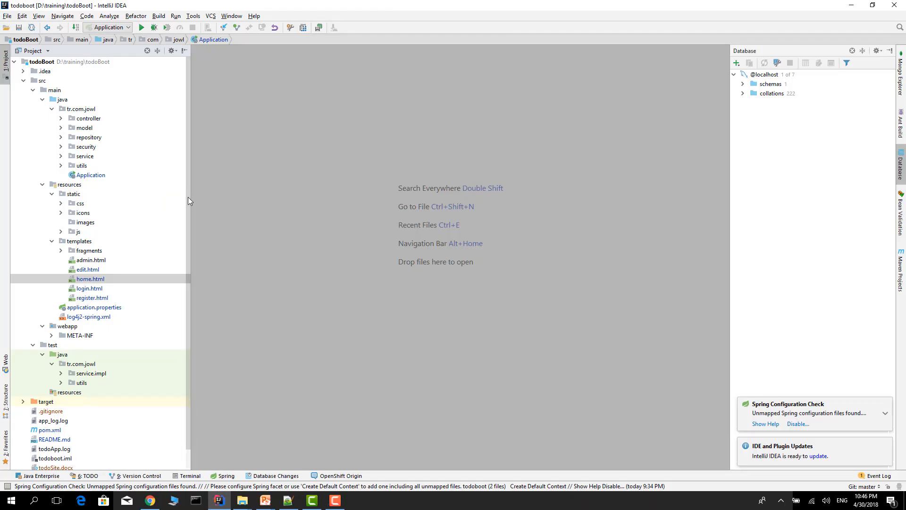
- Open pom.xml and highlight the font-awesome and jquery webjars dependency entries
{"action": "scroll", "scroll_direction": "down", "scroll_amount": 3}
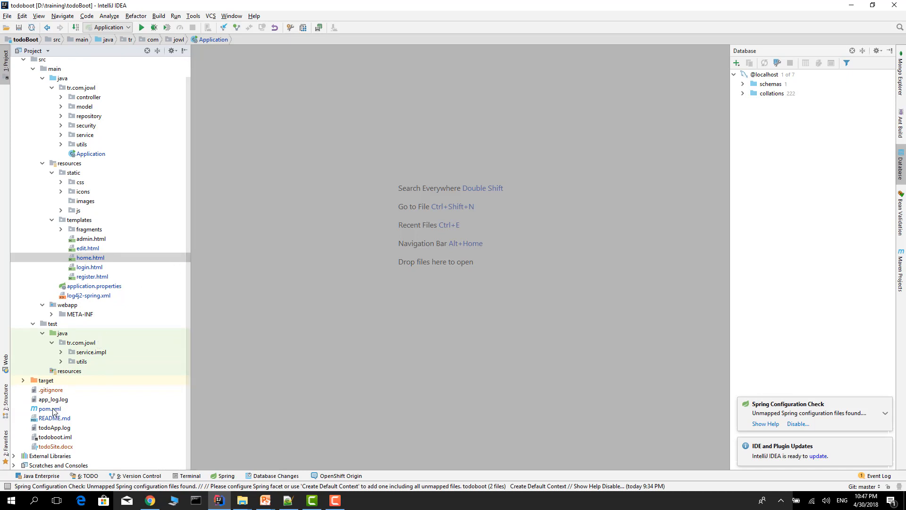
{"action": "left_click", "coordinate": [49, 409]}
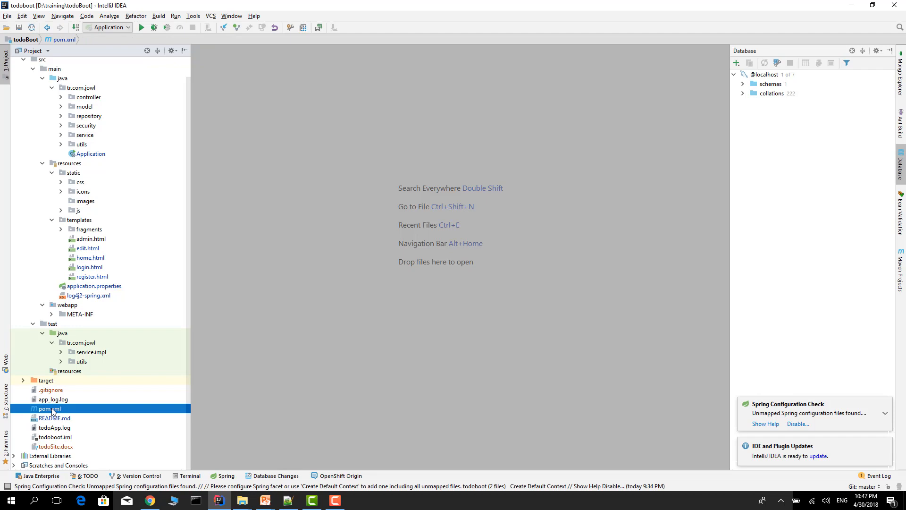
{"action": "double_click", "coordinate": [49, 409]}
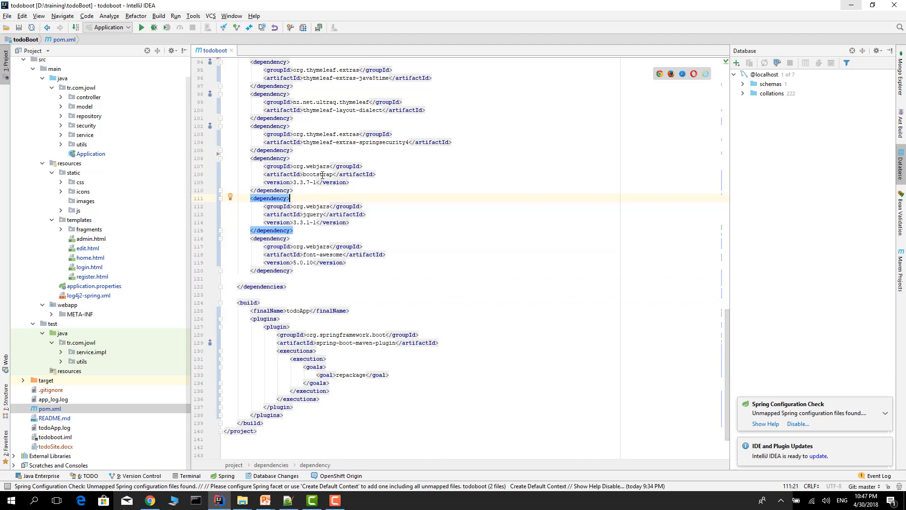
{"action": "double_click", "coordinate": [312, 215]}
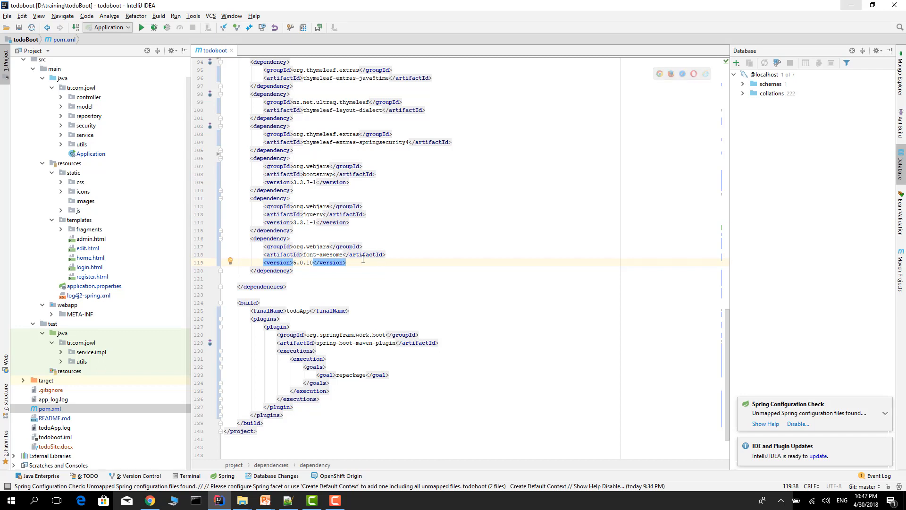
{"action": "mouse_move", "coordinate": [363, 231]}
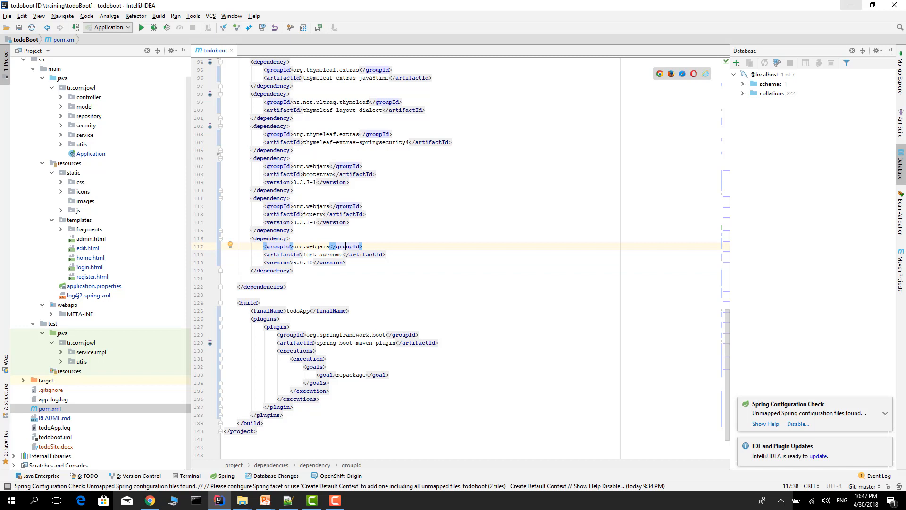
{"action": "left_click", "coordinate": [312, 214]}
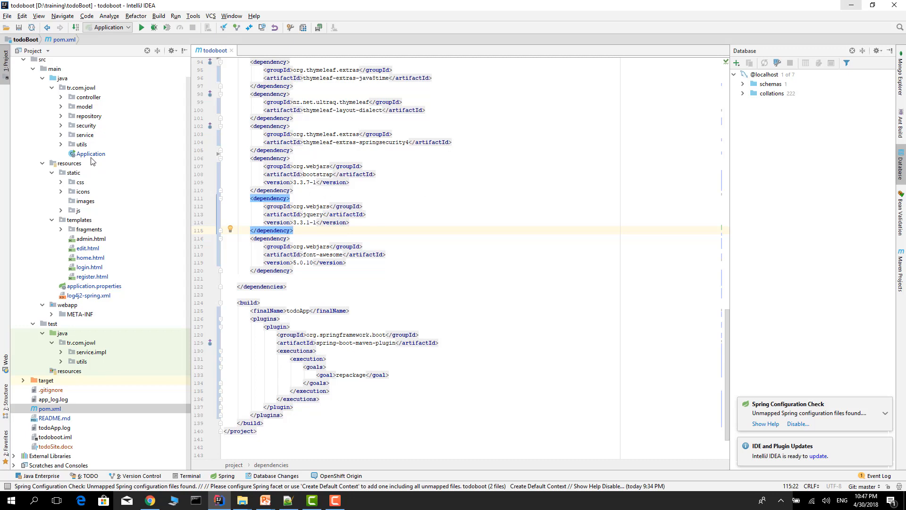
{"action": "mouse_move", "coordinate": [91, 160]}
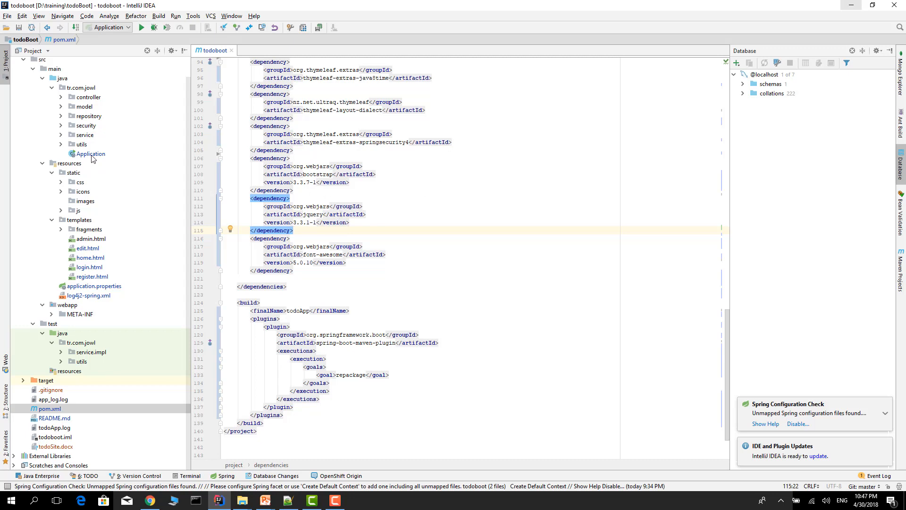
- Open Application.java, highlight its /webjars/** addResourceHandler and addResourceLocations calls, then open home.html
{"action": "double_click", "coordinate": [91, 153]}
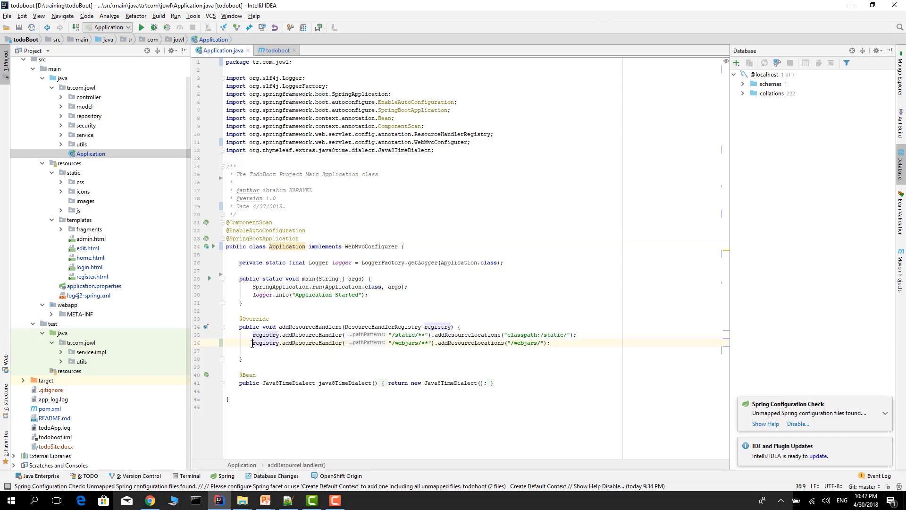
{"action": "double_click", "coordinate": [312, 343]}
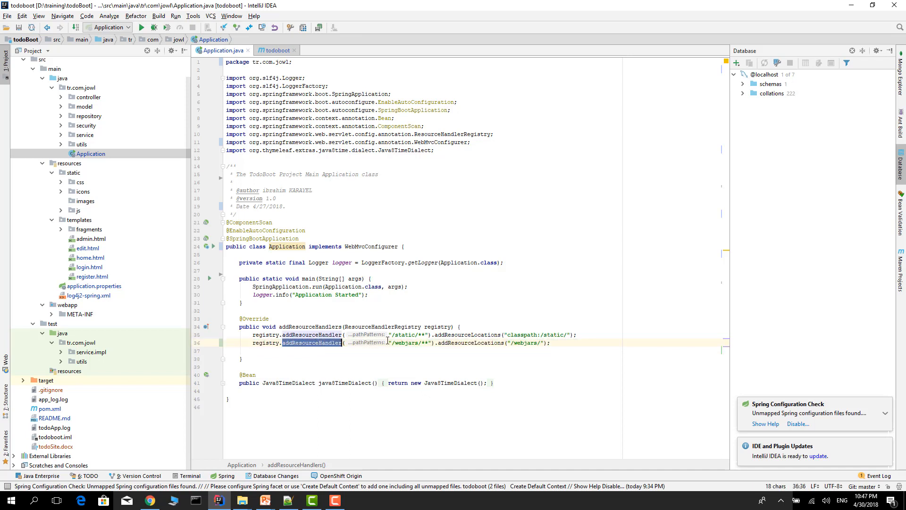
{"action": "left_click", "coordinate": [471, 343]}
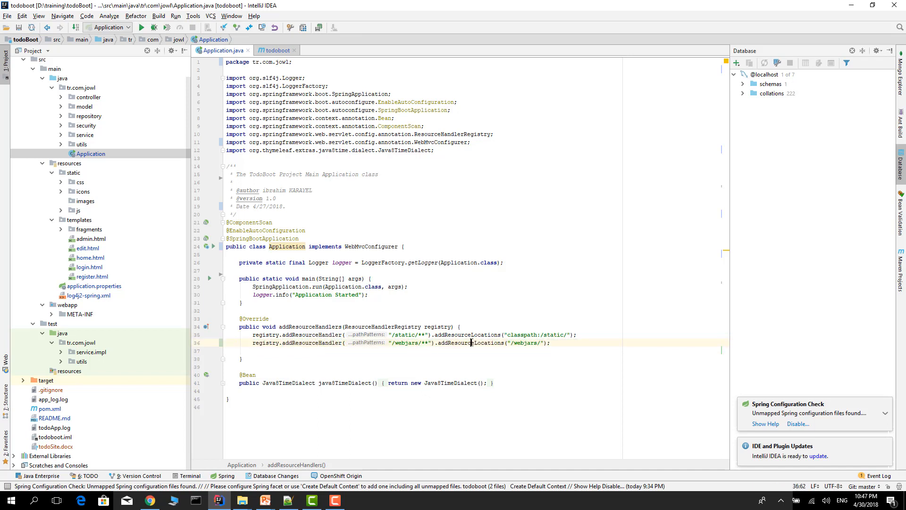
{"action": "double_click", "coordinate": [471, 342]}
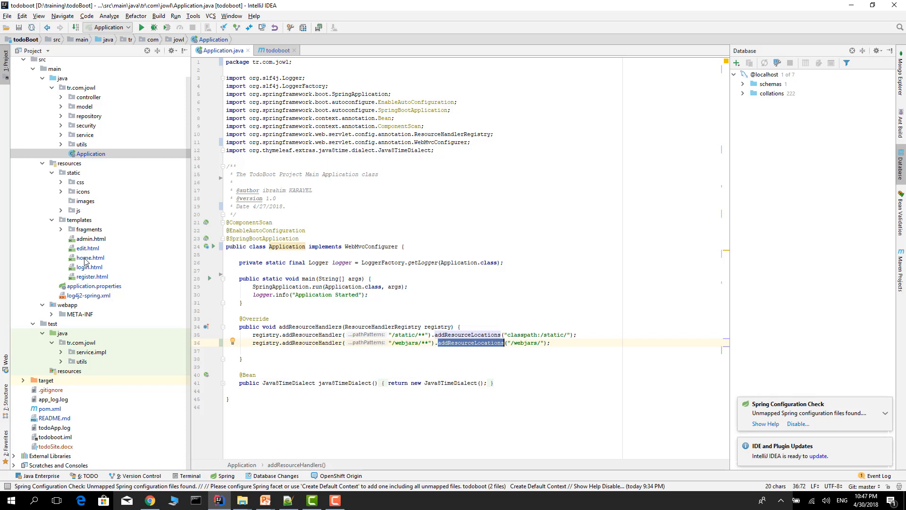
{"action": "double_click", "coordinate": [90, 258]}
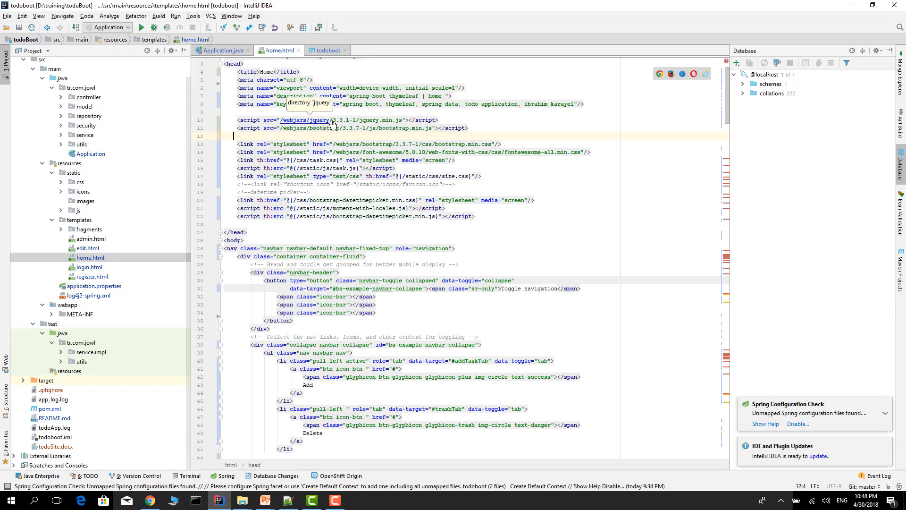
- Open the webjar jquery.min.js file referenced in home.html, then return to home.html
{"action": "left_click", "coordinate": [315, 119]}
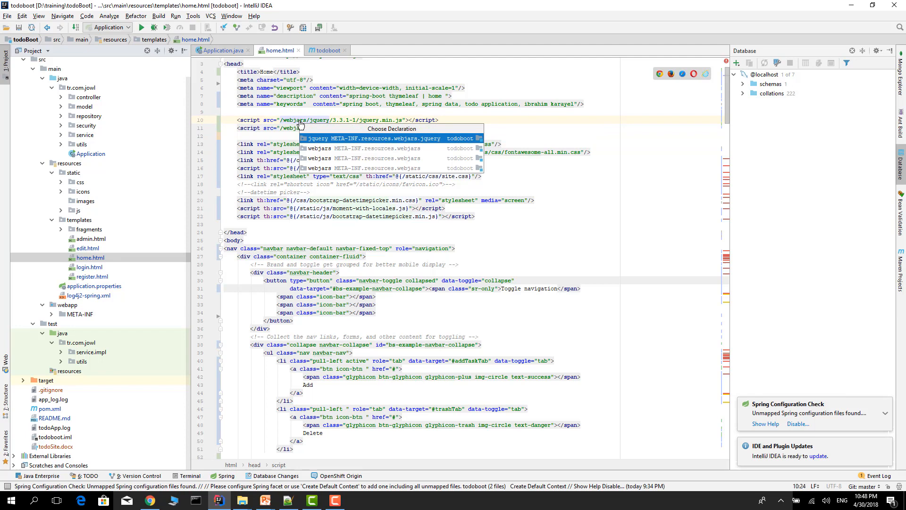
{"action": "left_click", "coordinate": [392, 139]}
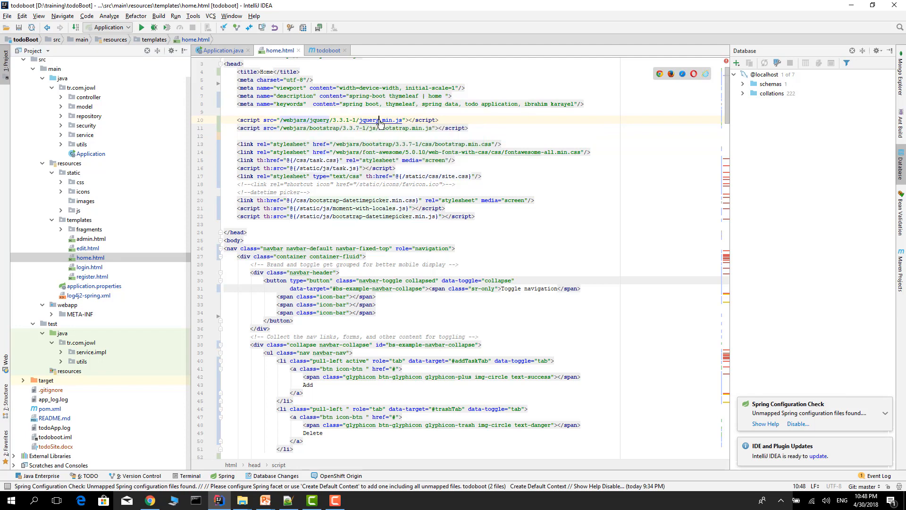
{"action": "left_click", "coordinate": [379, 120]}
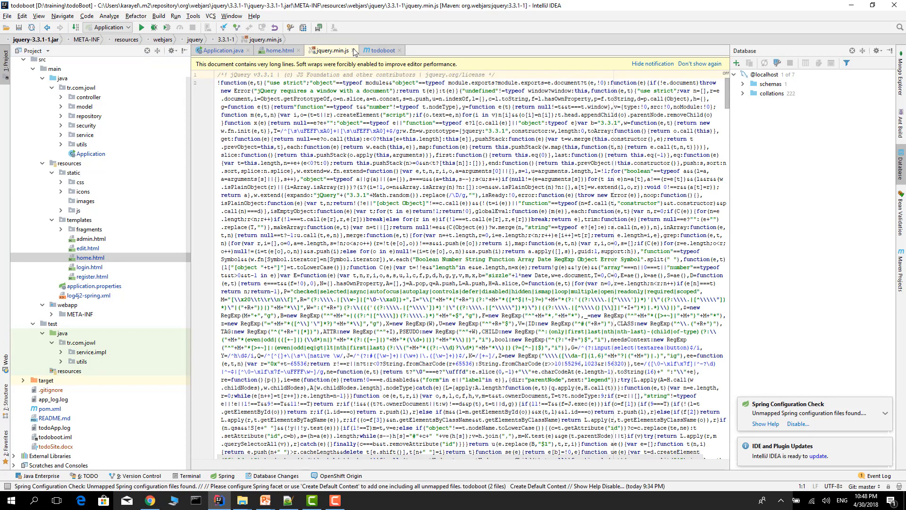
{"action": "left_click", "coordinate": [278, 50]}
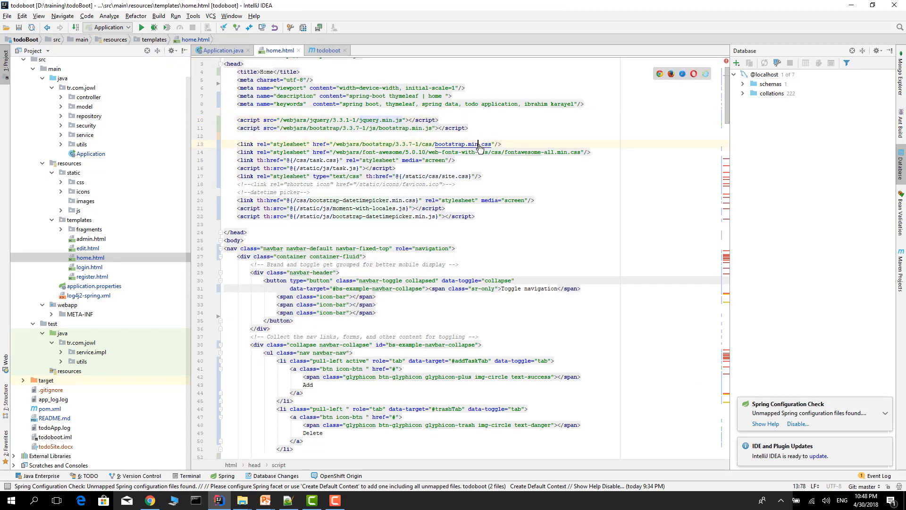
- Open the referenced bootstrap.min.css in External Libraries, then switch back to home.html
{"action": "left_click", "coordinate": [463, 144]}
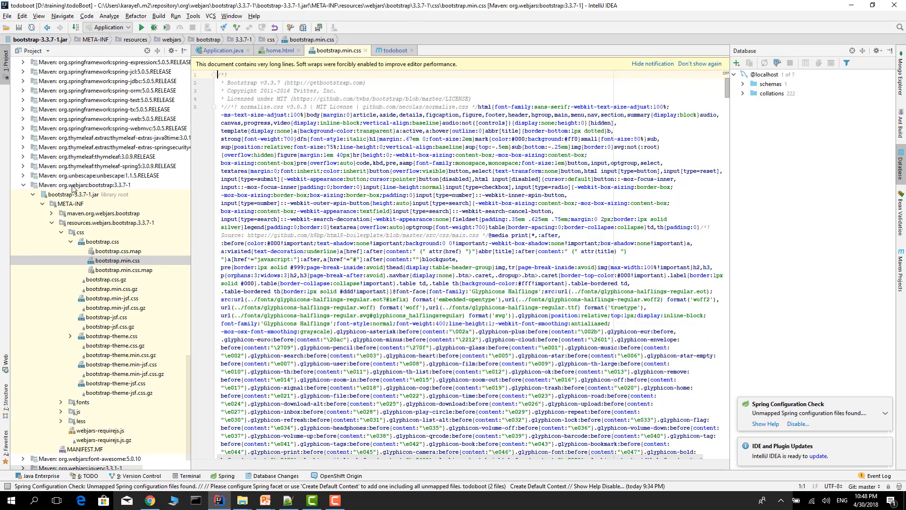
{"action": "mouse_move", "coordinate": [83, 210]}
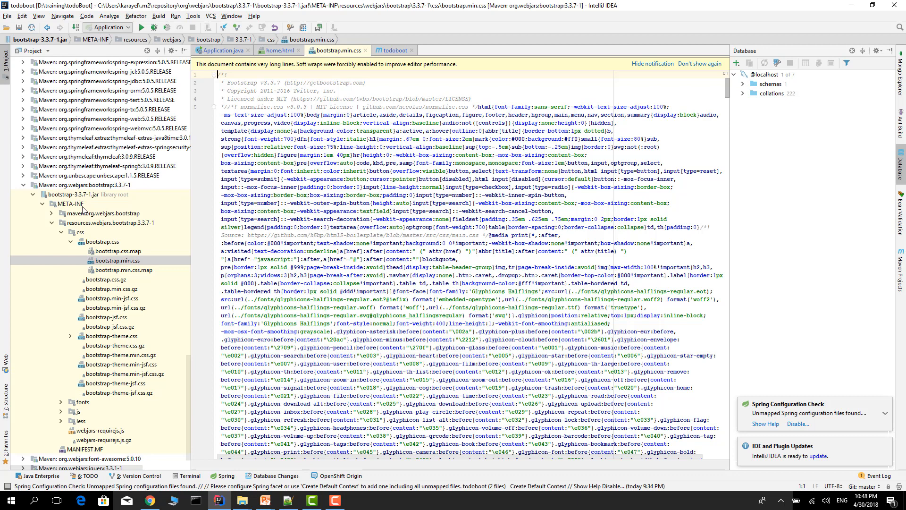
{"action": "mouse_move", "coordinate": [89, 175]}
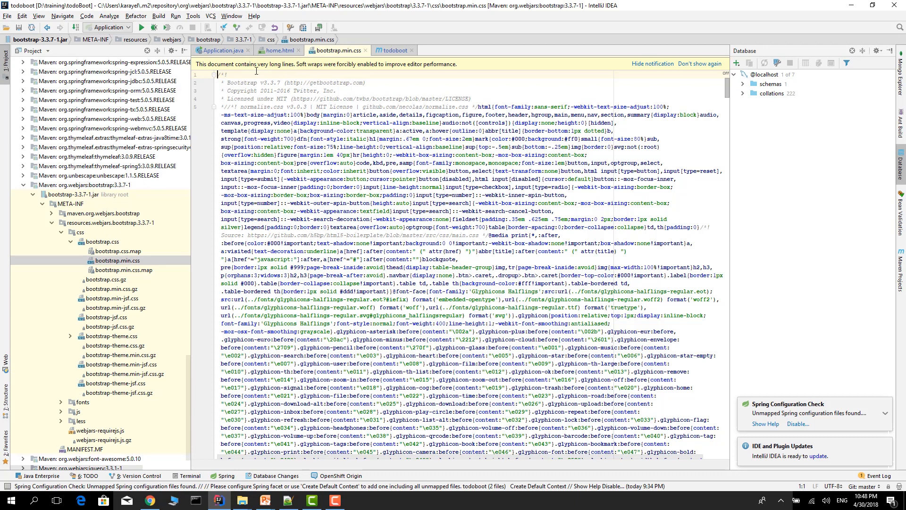
{"action": "left_click", "coordinate": [103, 241]}
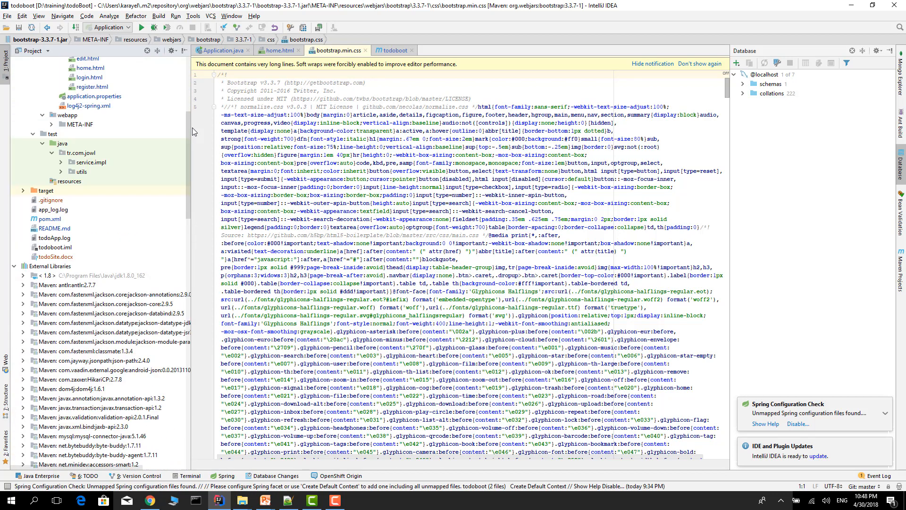
{"action": "left_click", "coordinate": [62, 141]}
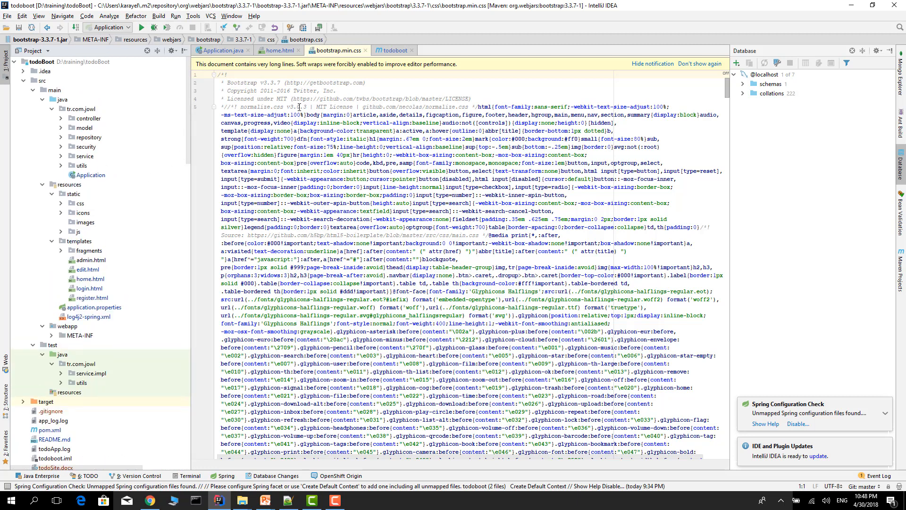
{"action": "left_click", "coordinate": [278, 49]}
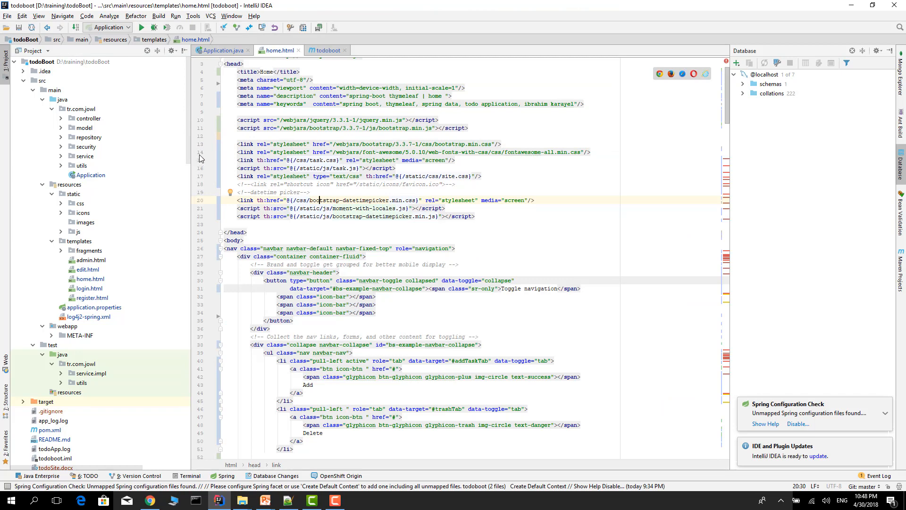
- Run the todoBoot Application configuration so it compiles and opens the Run console
{"action": "left_click", "coordinate": [318, 152]}
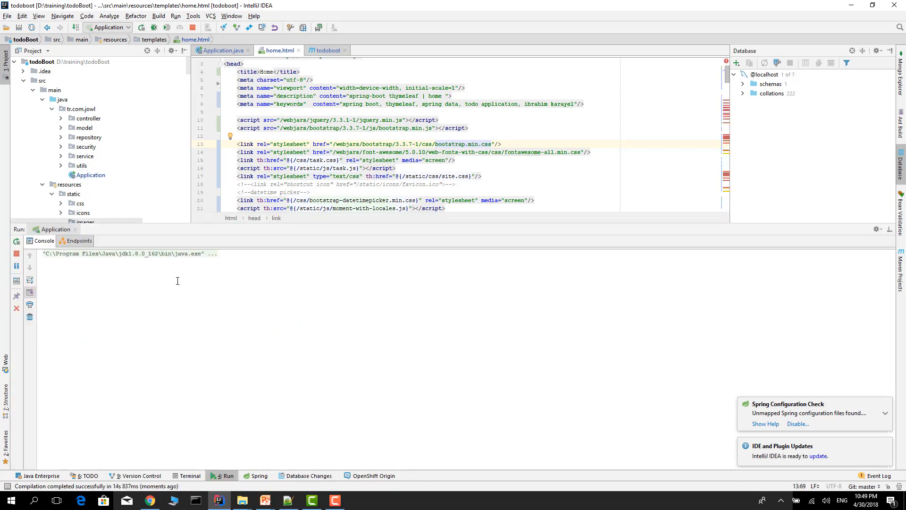
- Start editing home.html to comment out the webjars jQuery, Bootstrap and Font Awesome tags
{"action": "left_click", "coordinate": [175, 16]}
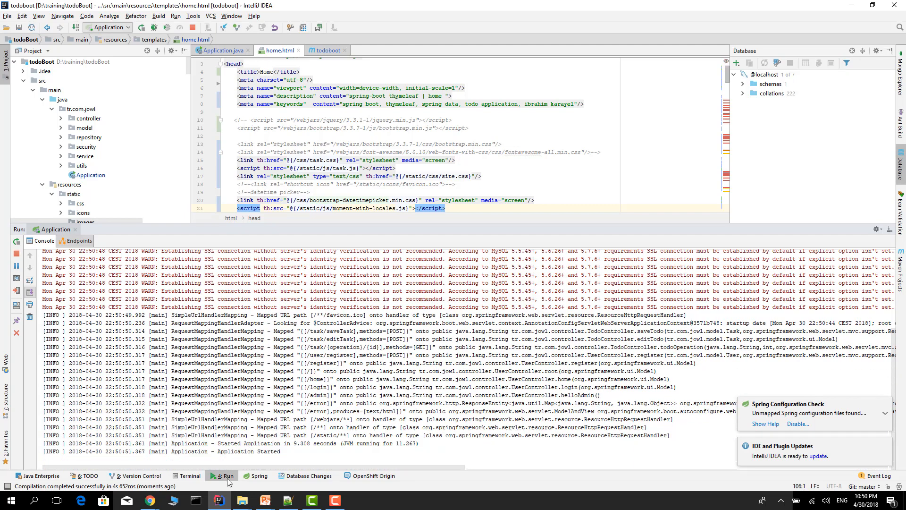
{"action": "mouse_move", "coordinate": [149, 500]}
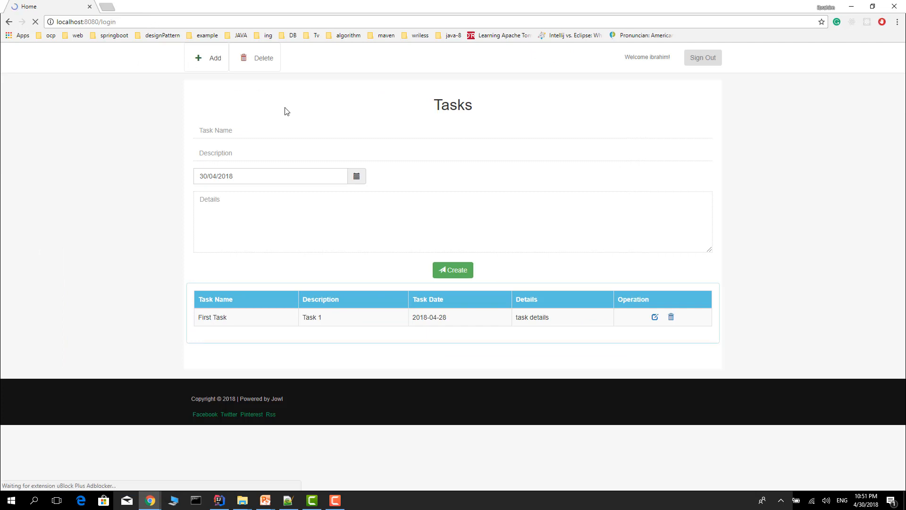
- Reload localhost:8080/home and scroll through the unstyled Tasks and Trash sections
{"action": "left_click", "coordinate": [702, 57]}
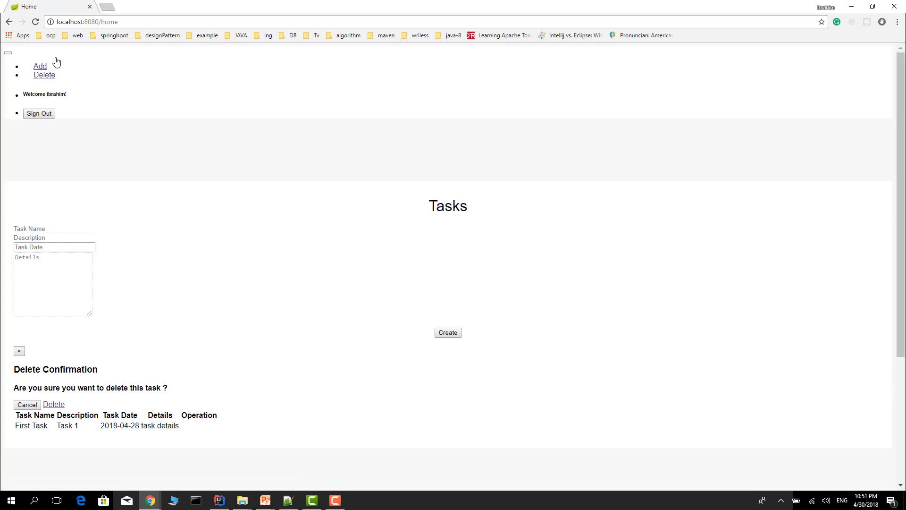
{"action": "scroll", "scroll_direction": "down", "scroll_amount": 3}
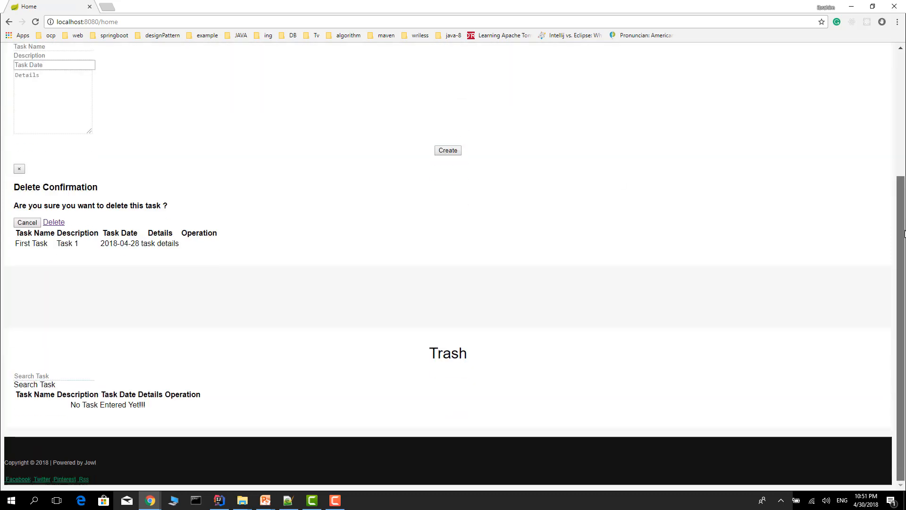
{"action": "scroll", "scroll_direction": "up", "scroll_amount": 3}
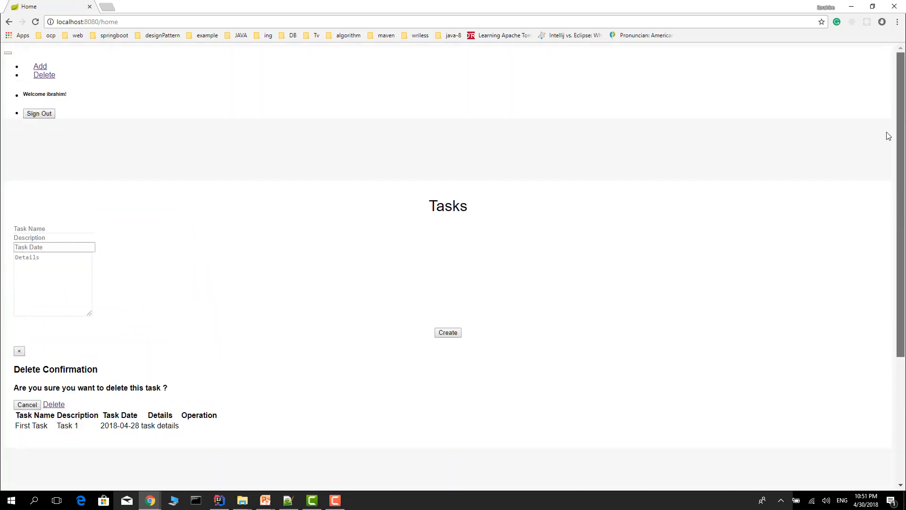
{"action": "left_click", "coordinate": [219, 500]}
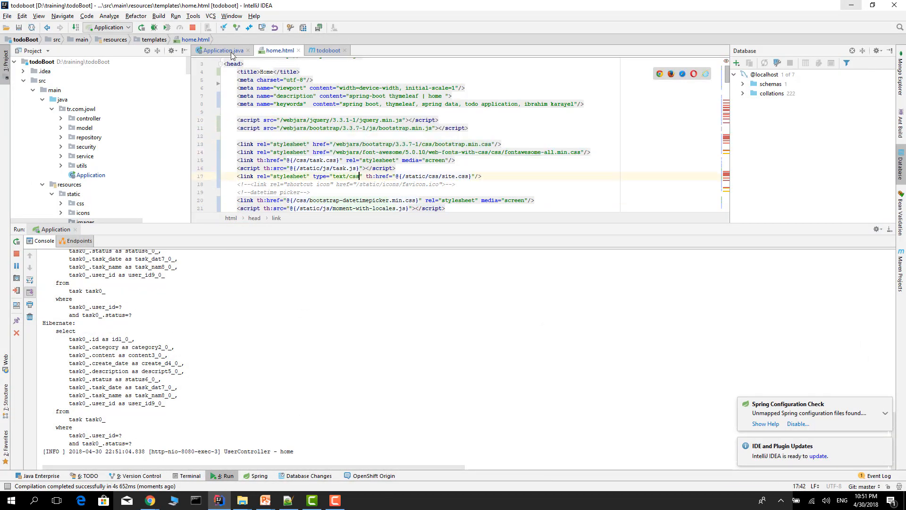
- Rerun the Application, confirming Stop and Rerun for the running process
{"action": "left_click", "coordinate": [142, 28]}
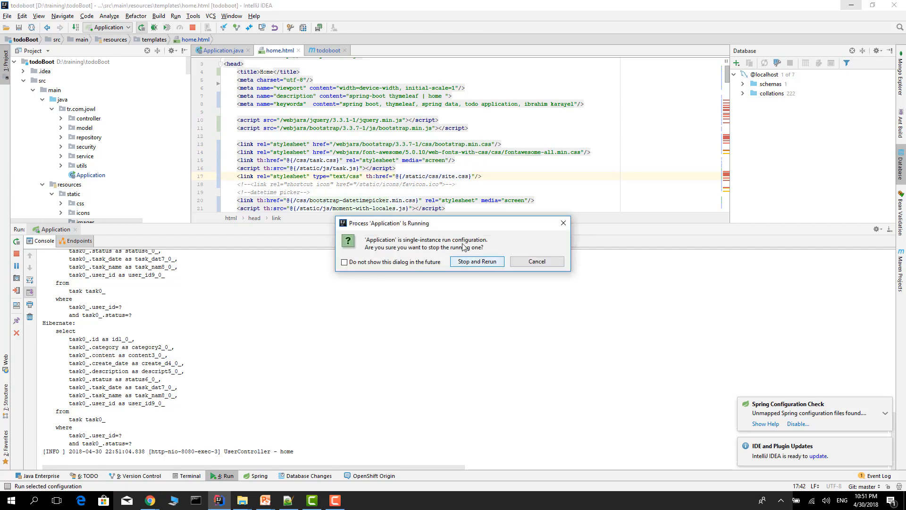
{"action": "left_click", "coordinate": [476, 261]}
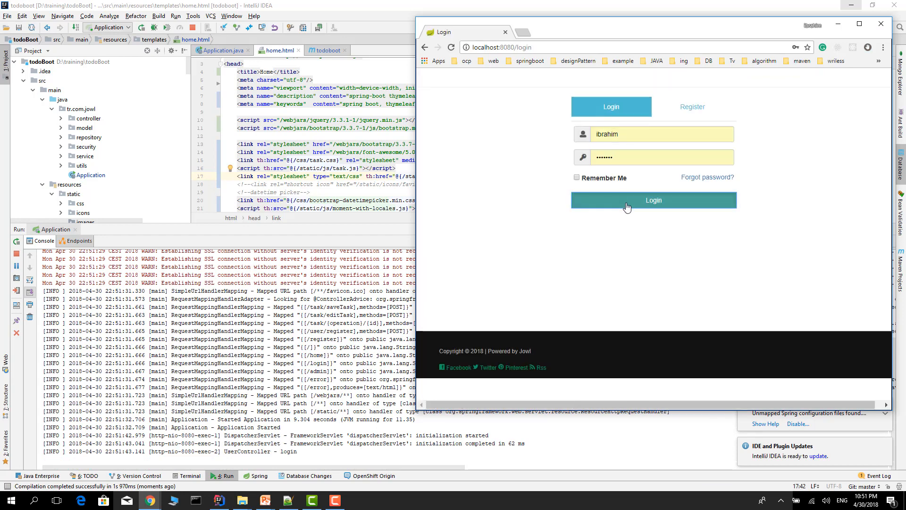
- Log in at localhost:8080/login to reach the Bootstrap-styled Tasks page
{"action": "left_click", "coordinate": [654, 200]}
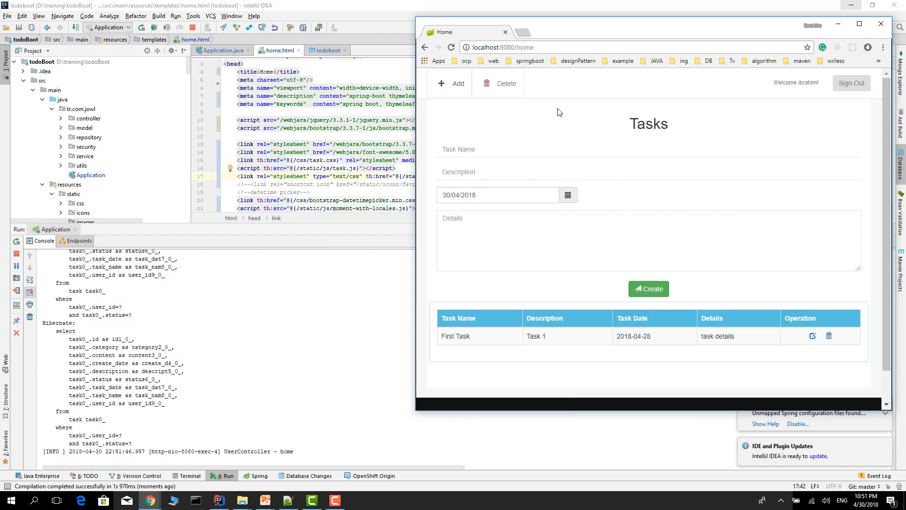
{"action": "mouse_move", "coordinate": [501, 116]}
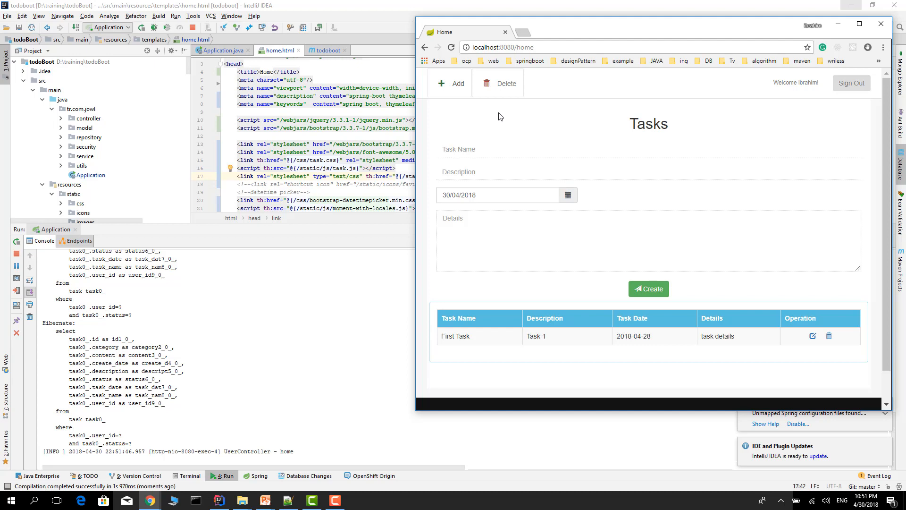